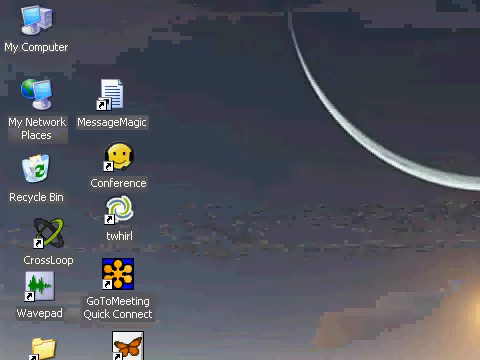
mouse_move(140, 101)
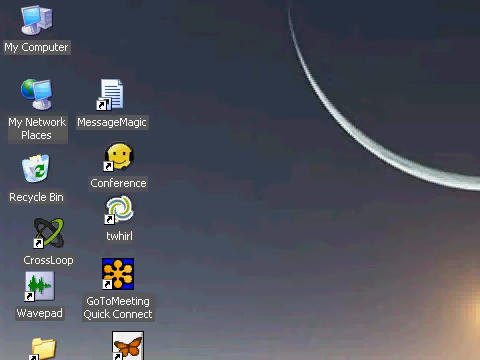
Launch Message Magic from its desktop shortcut
double_click(106, 100)
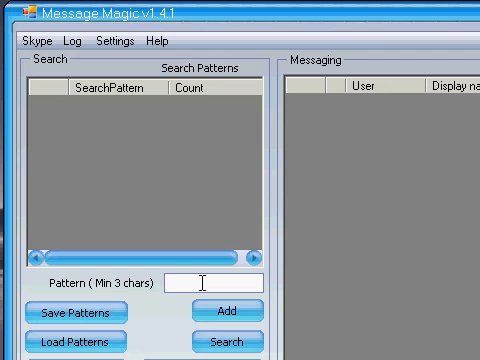
Add 'Julie' as a search pattern in Message Magic
text(Julie)
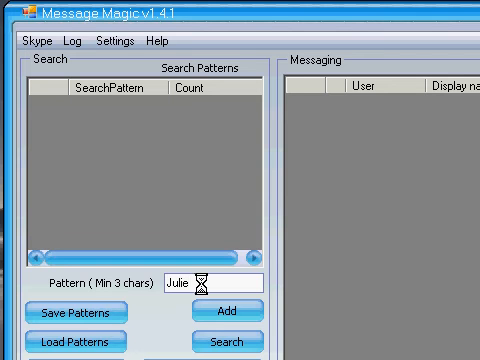
click(231, 311)
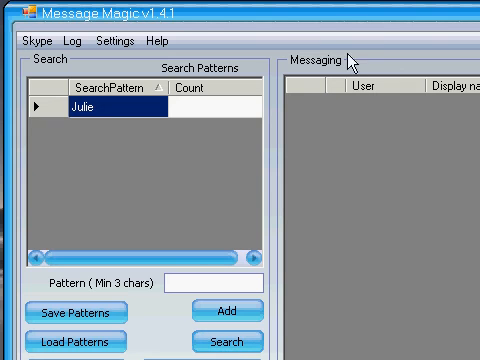
mouse_move(350, 58)
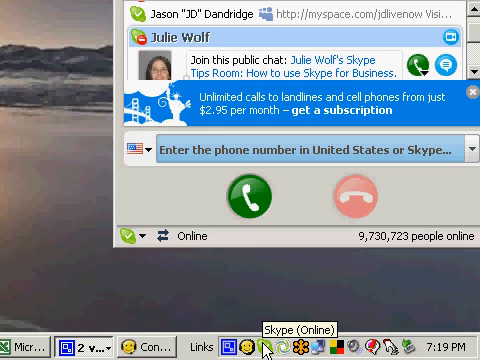
mouse_move(275, 348)
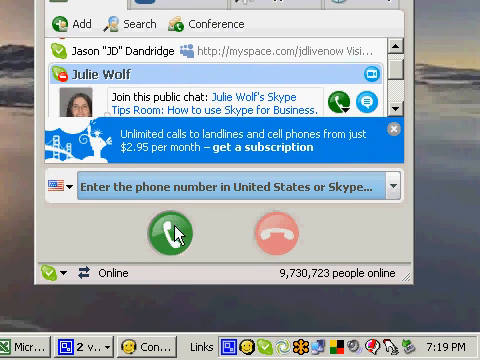
mouse_move(150, 270)
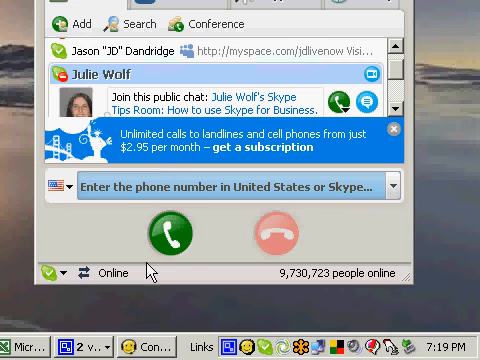
mouse_move(148, 278)
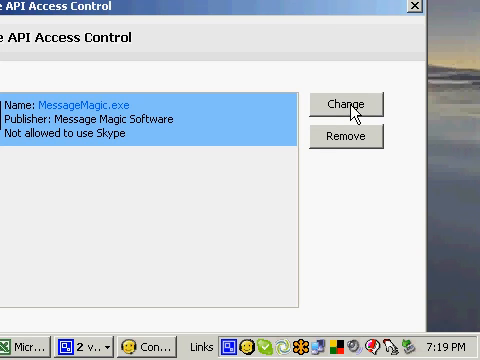
mouse_move(399, 28)
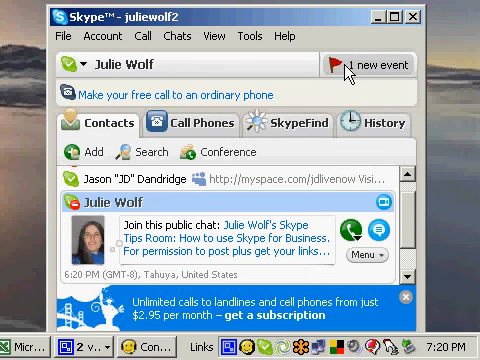
mouse_move(360, 68)
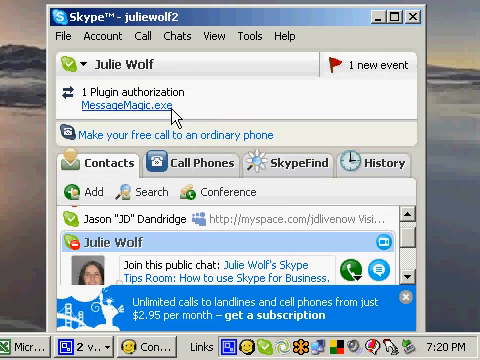
mouse_move(210, 103)
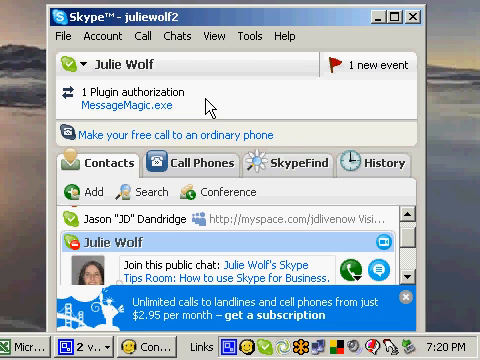
mouse_move(120, 105)
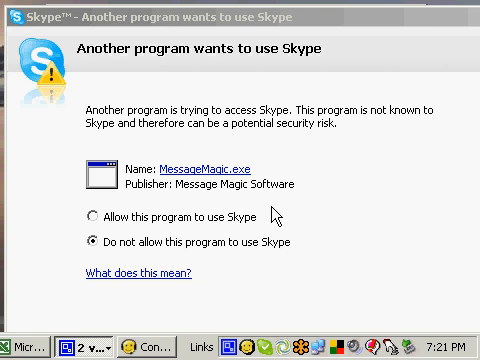
mouse_move(263, 228)
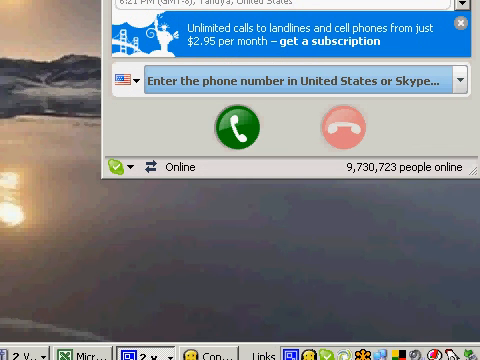
mouse_move(148, 168)
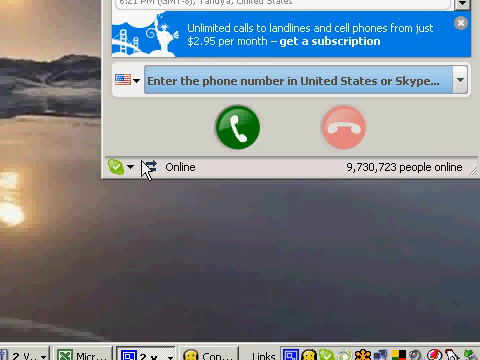
mouse_move(150, 170)
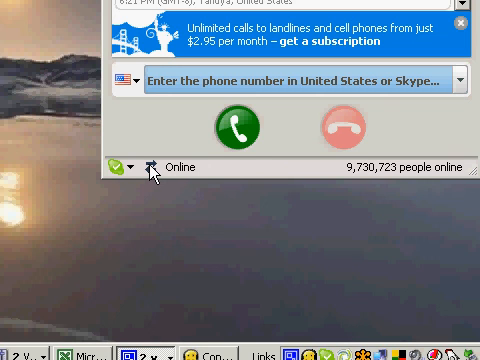
mouse_move(157, 170)
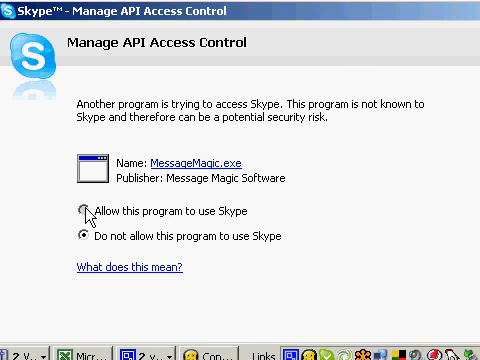
Choose 'Allow this program to use Skype' for MessageMagic.exe in API Access Control
click(79, 214)
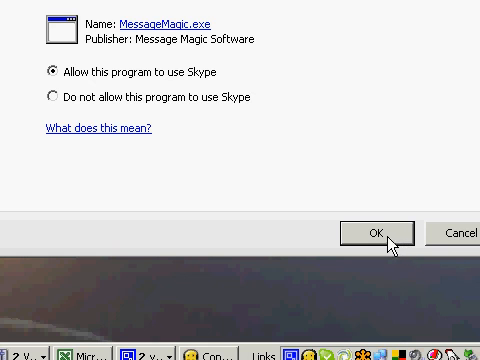
mouse_move(390, 243)
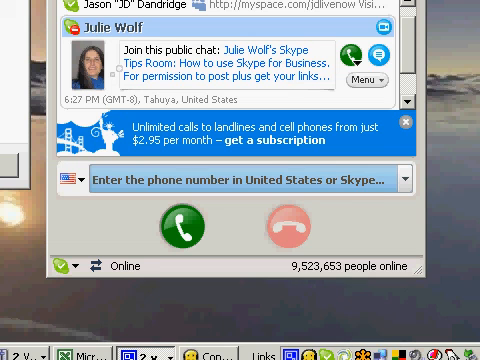
mouse_move(98, 280)
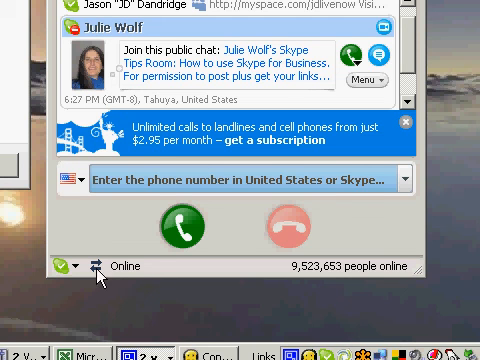
mouse_move(98, 270)
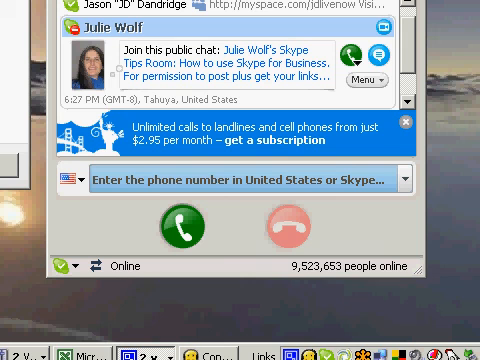
mouse_move(120, 217)
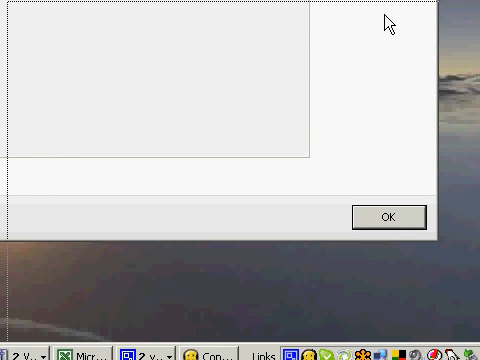
Reopen MessageMagic.exe's permission options and confirm it stays allowed to use Skype
click(386, 217)
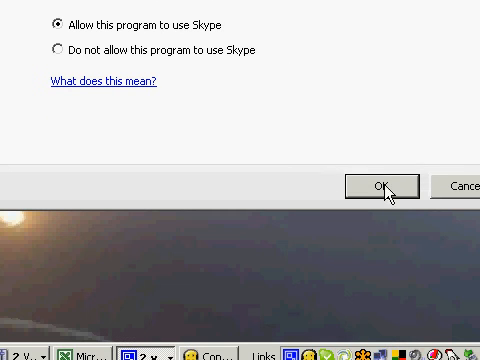
click(384, 186)
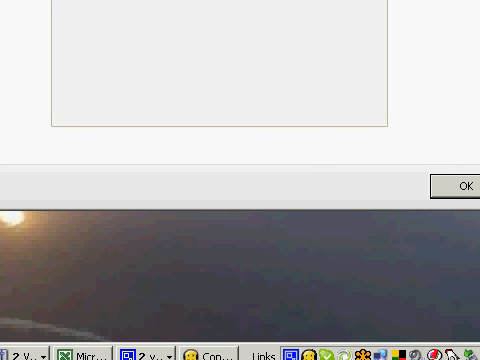